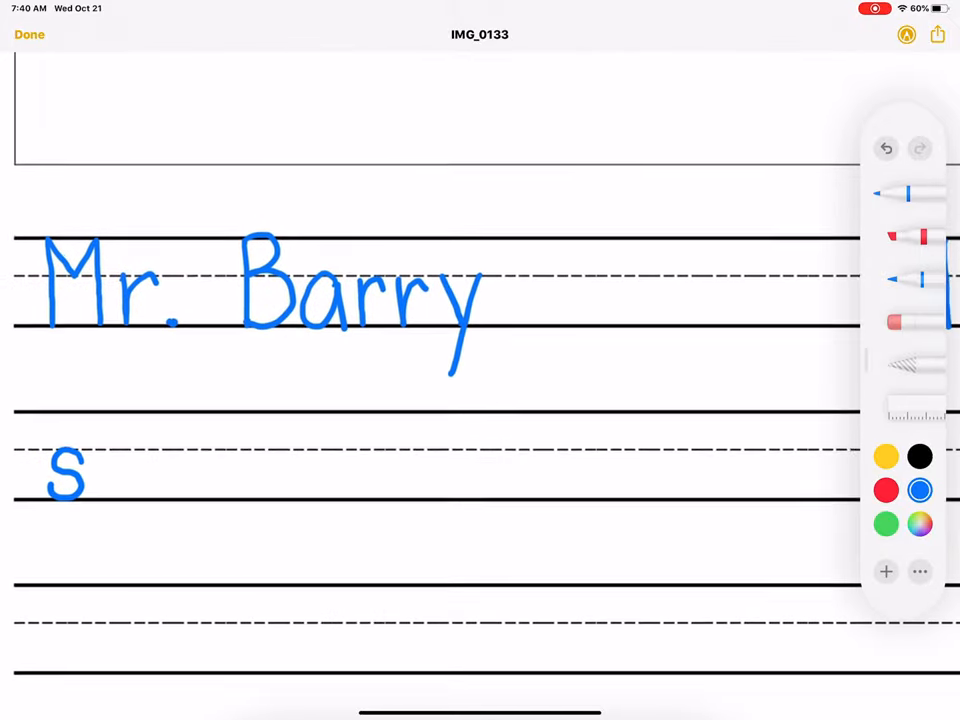
- Mark the bottom of the first blue s with the yellow highlighter, then return to the blue pen
{"action": "scroll", "scroll_direction": "down", "scroll_amount": 3}
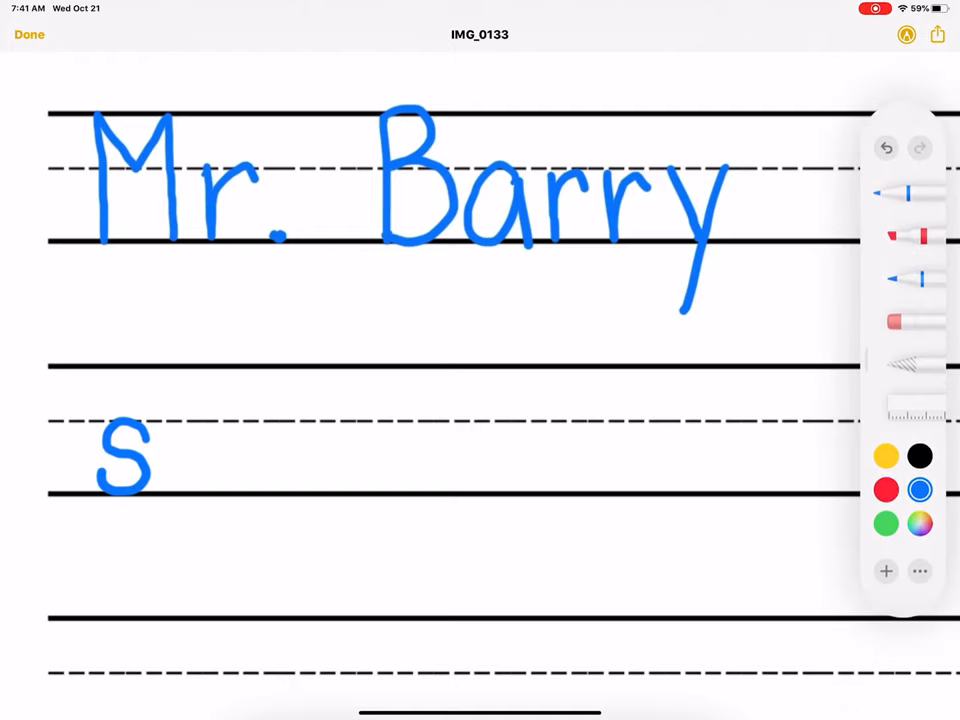
{"action": "left_click", "coordinate": [886, 456]}
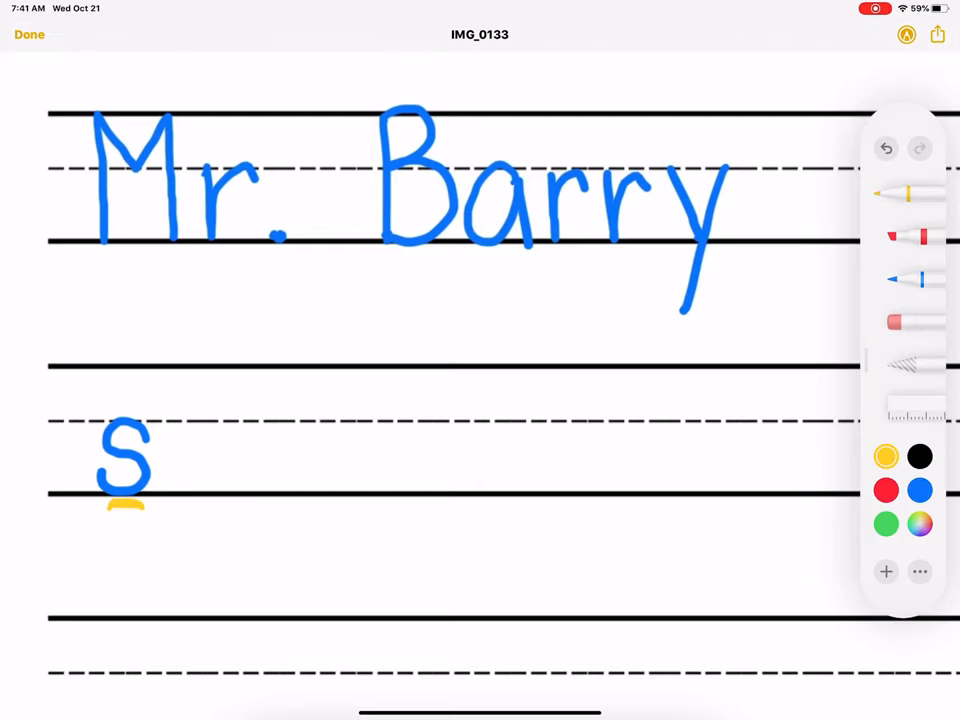
{"action": "left_click_drag", "start_coordinate": [110, 412], "coordinate": [136, 412]}
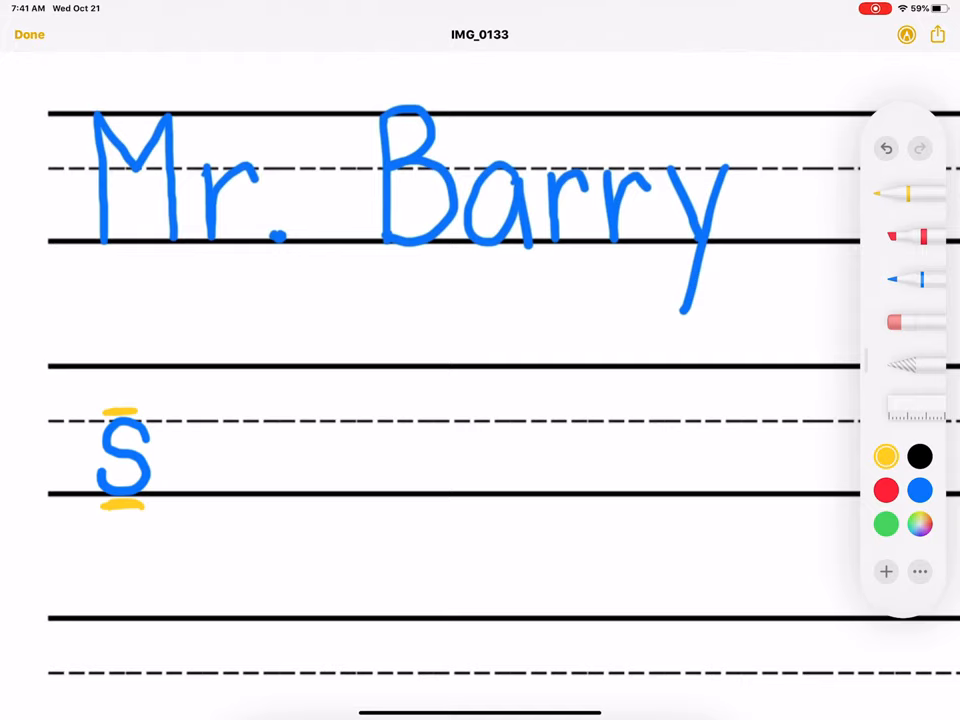
{"action": "left_click", "coordinate": [918, 488]}
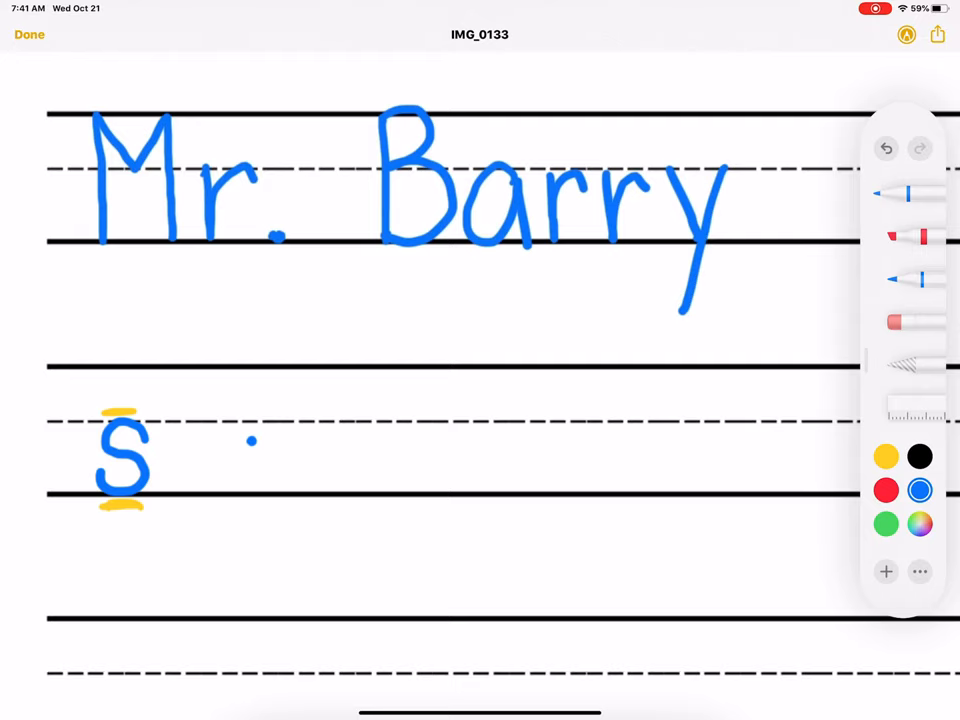
- Write three more blue lowercase s letters beside the first on the second row
{"action": "left_click_drag", "start_coordinate": [250, 444], "coordinate": [236, 424]}
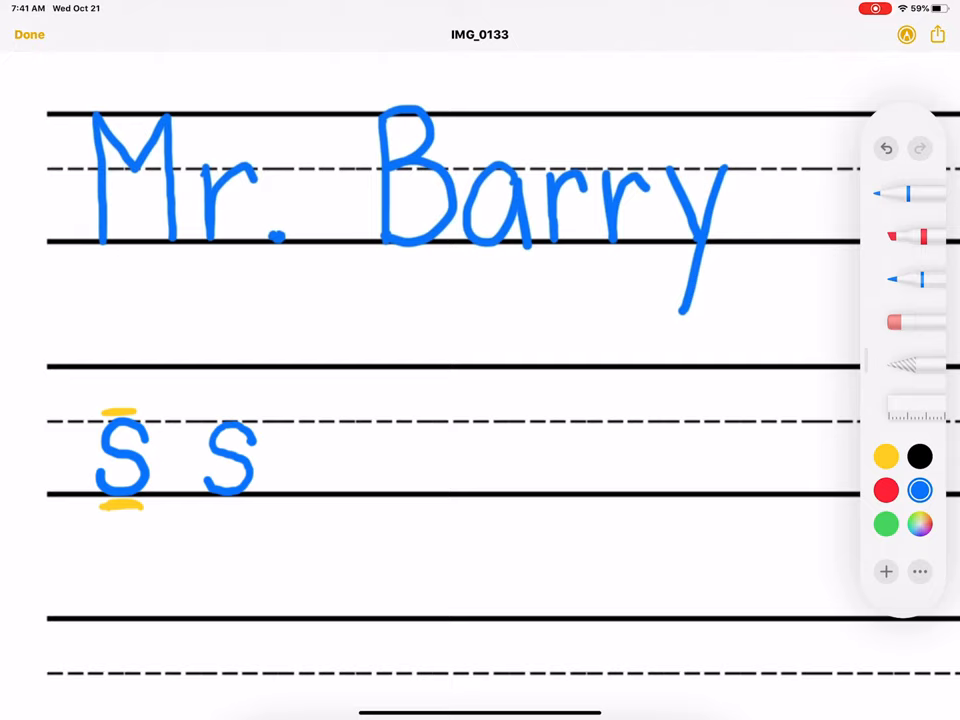
{"action": "left_click", "coordinate": [342, 440]}
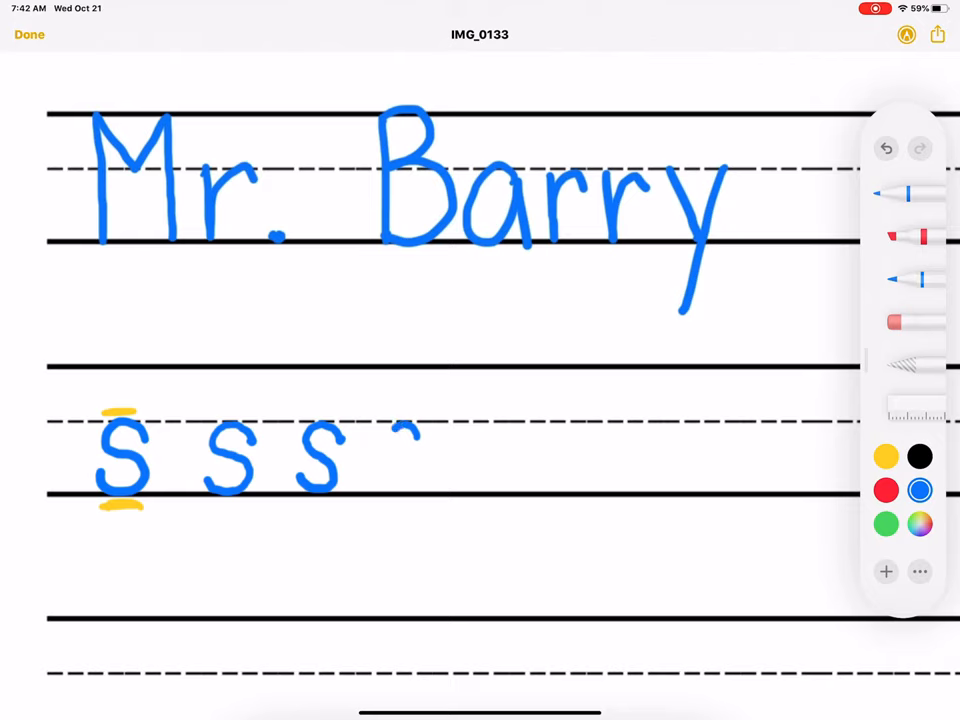
{"action": "left_click_drag", "start_coordinate": [416, 424], "coordinate": [404, 486]}
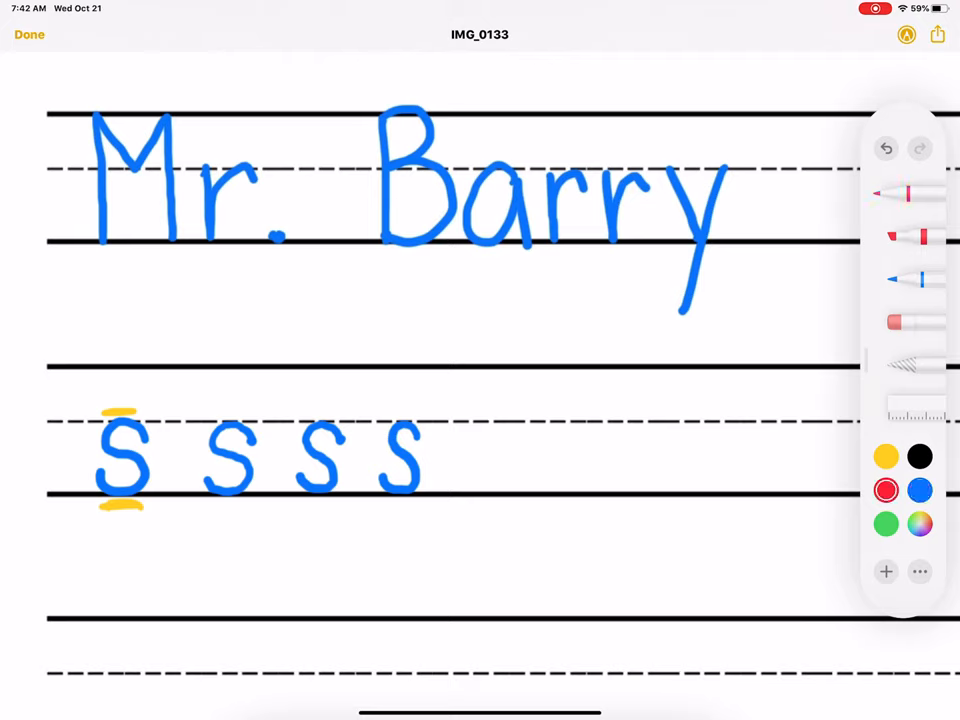
- Write a red s after the blue ones, circle letters in yellow, then undo both circles
{"action": "left_click_drag", "start_coordinate": [496, 436], "coordinate": [516, 432]}
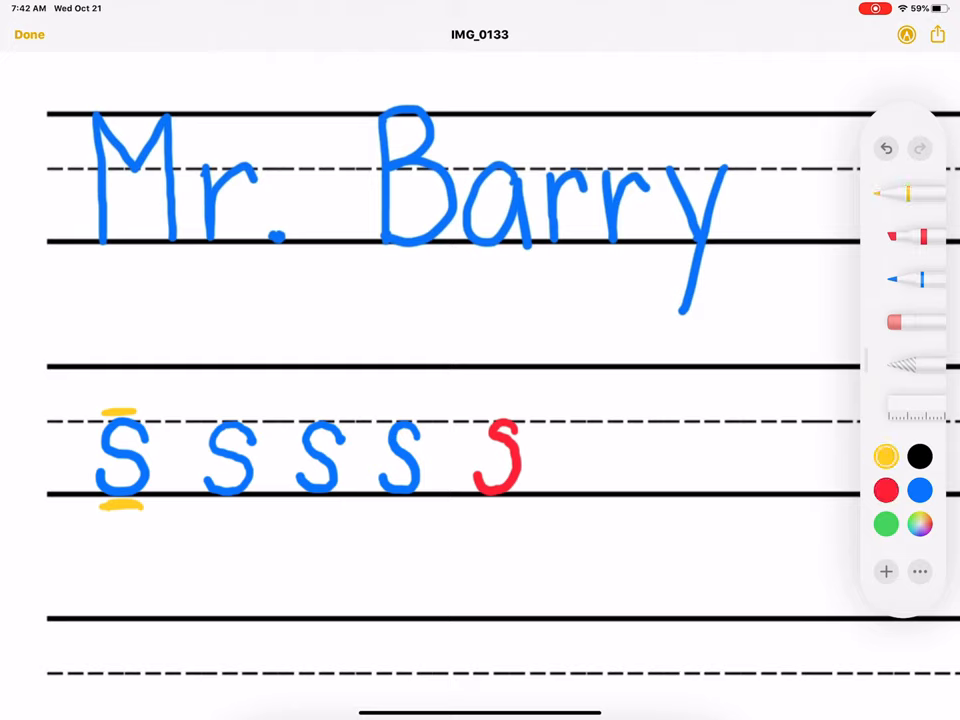
{"action": "left_click_drag", "start_coordinate": [396, 450], "coordinate": [404, 424]}
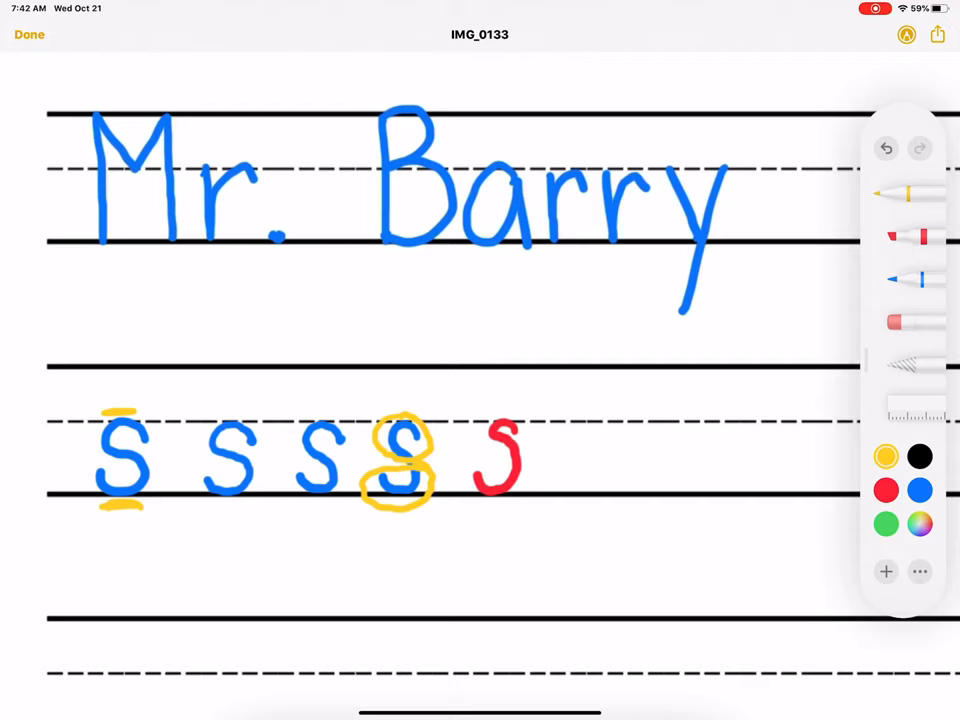
{"action": "left_click", "coordinate": [886, 148]}
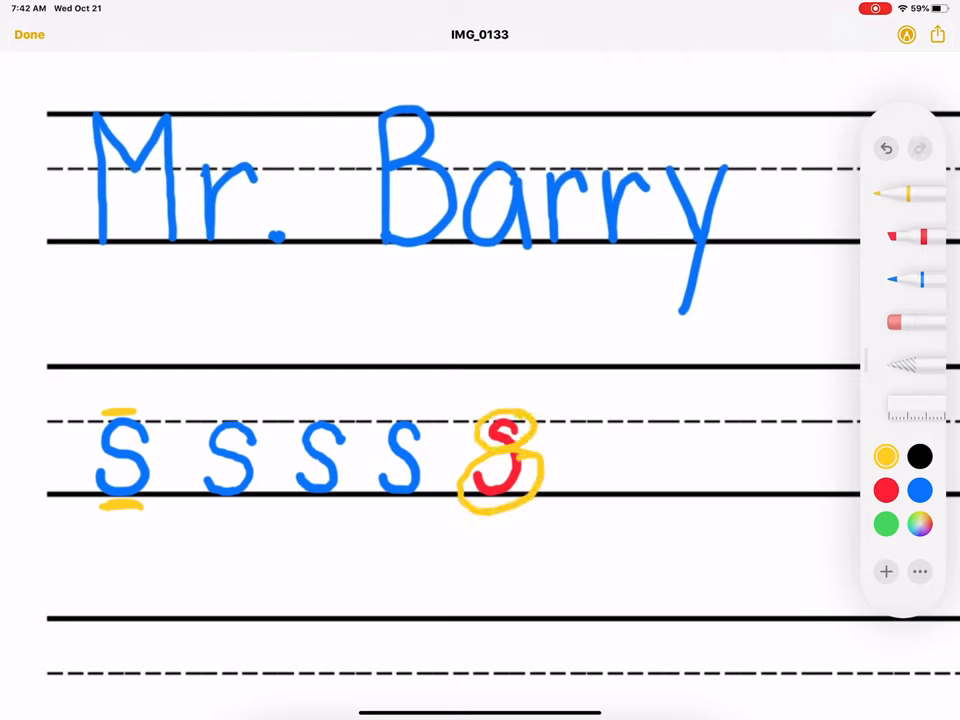
{"action": "left_click", "coordinate": [884, 148]}
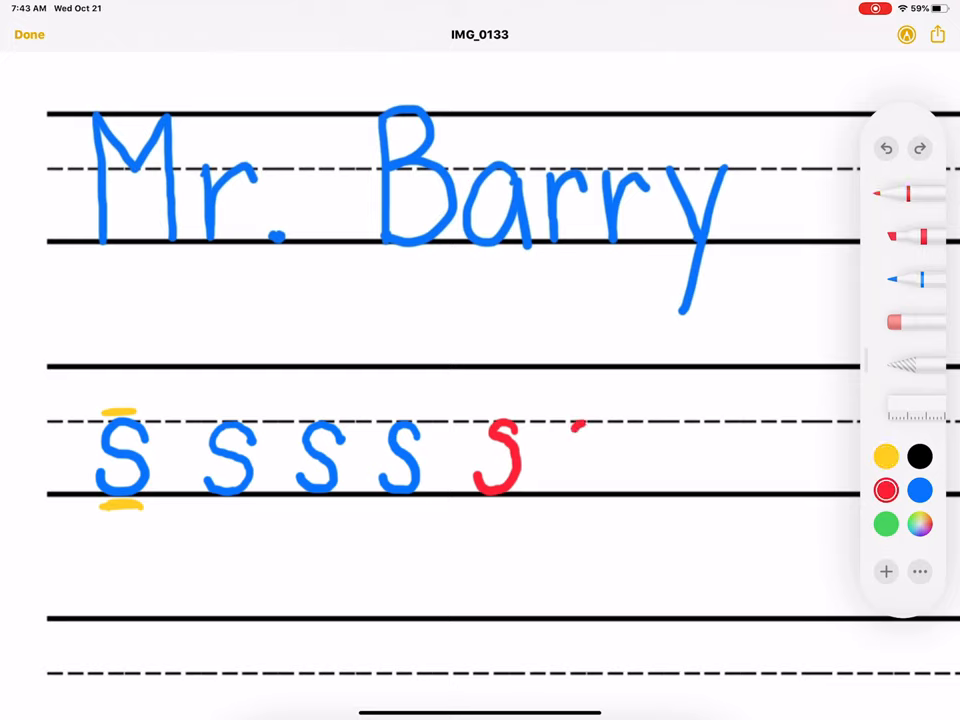
- Write three more red lowercase s letters, filling the row to four blue and four red
{"action": "left_click_drag", "start_coordinate": [576, 436], "coordinate": [580, 486]}
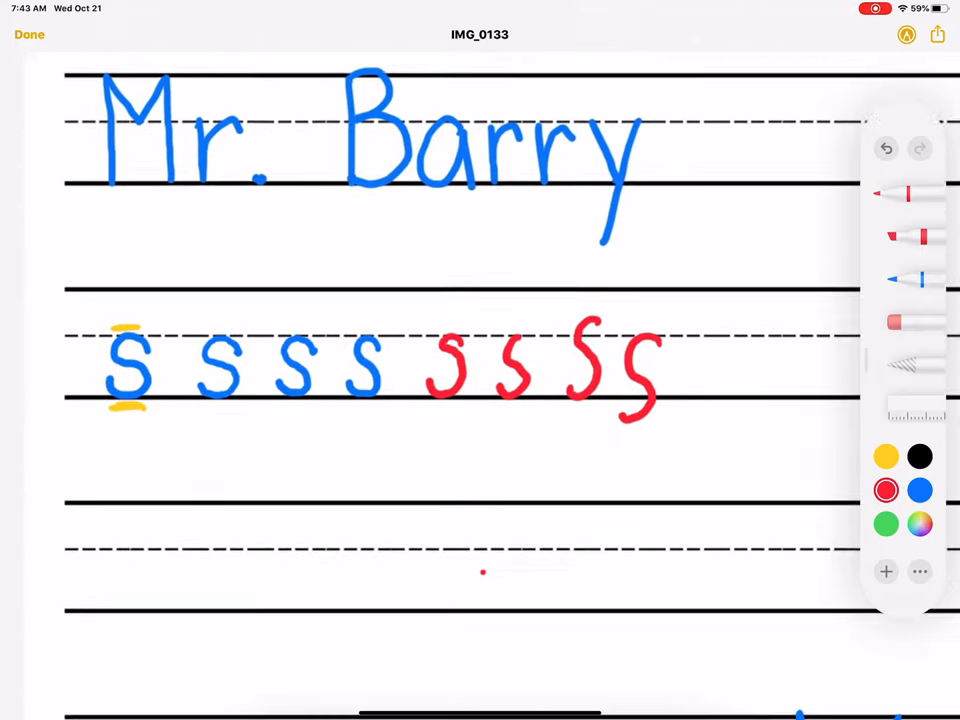
{"action": "scroll", "scroll_direction": "down", "scroll_amount": 3}
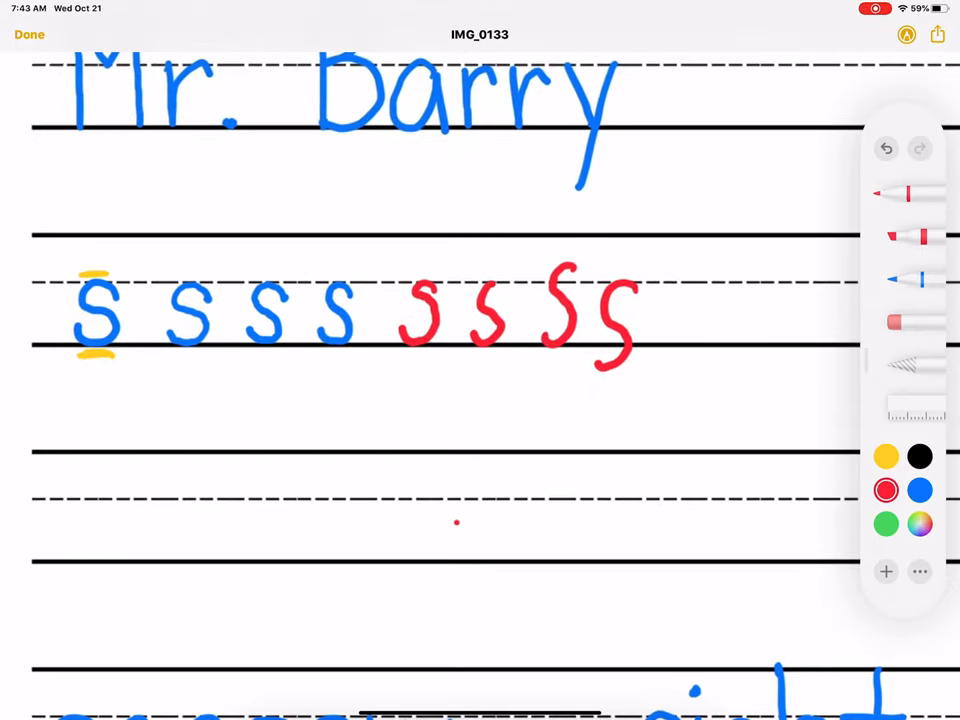
{"action": "scroll", "scroll_direction": "down", "scroll_amount": 3}
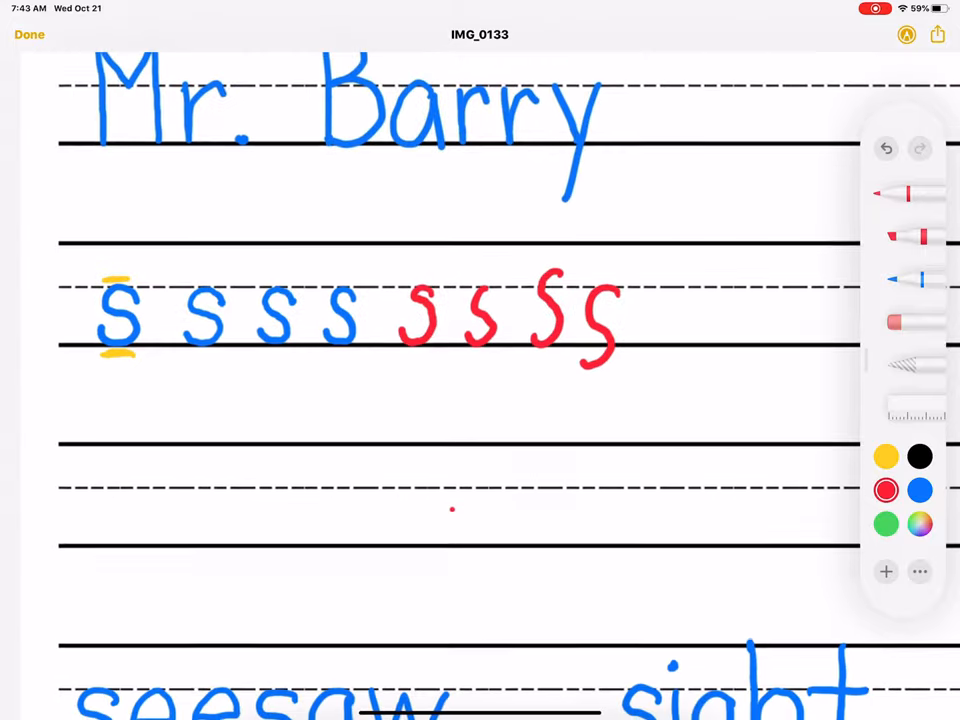
{"action": "scroll", "scroll_direction": "down", "scroll_amount": 3}
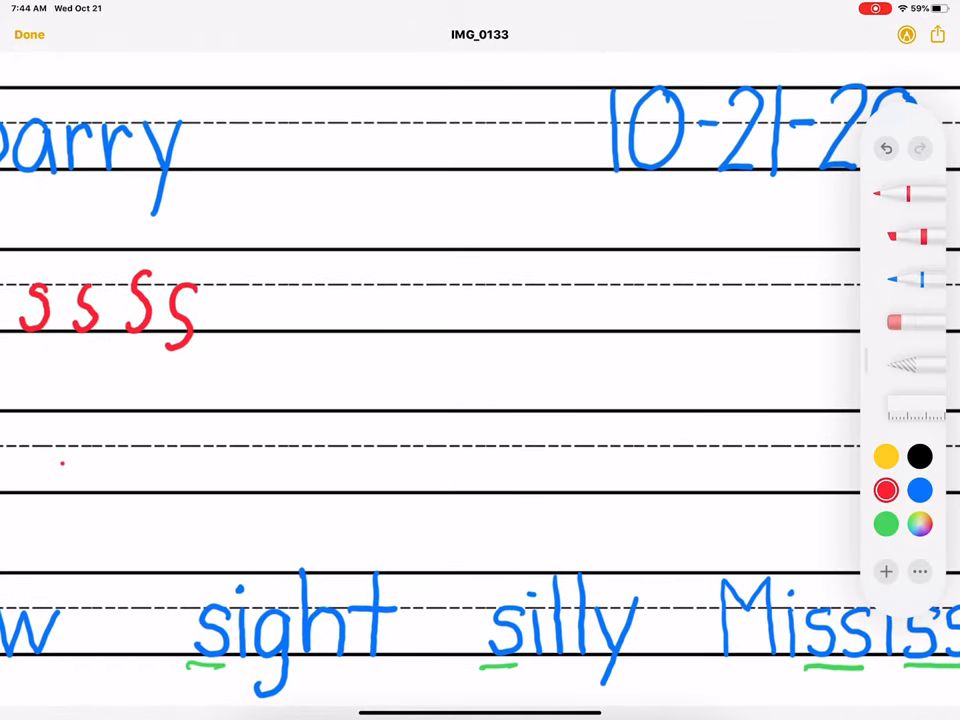
{"action": "scroll", "scroll_direction": "down", "scroll_amount": 3}
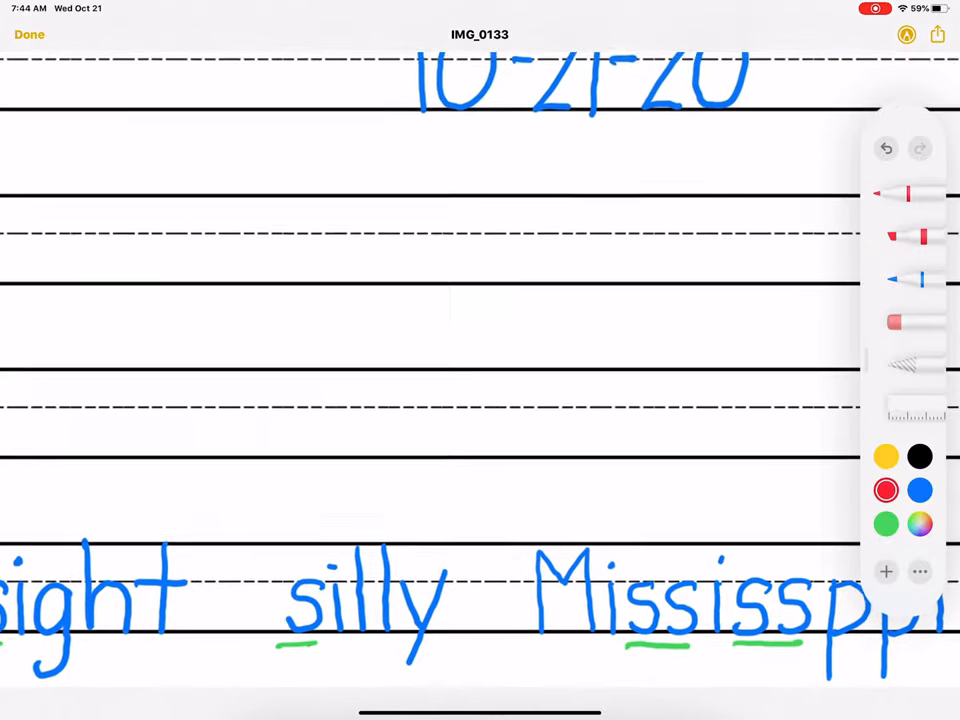